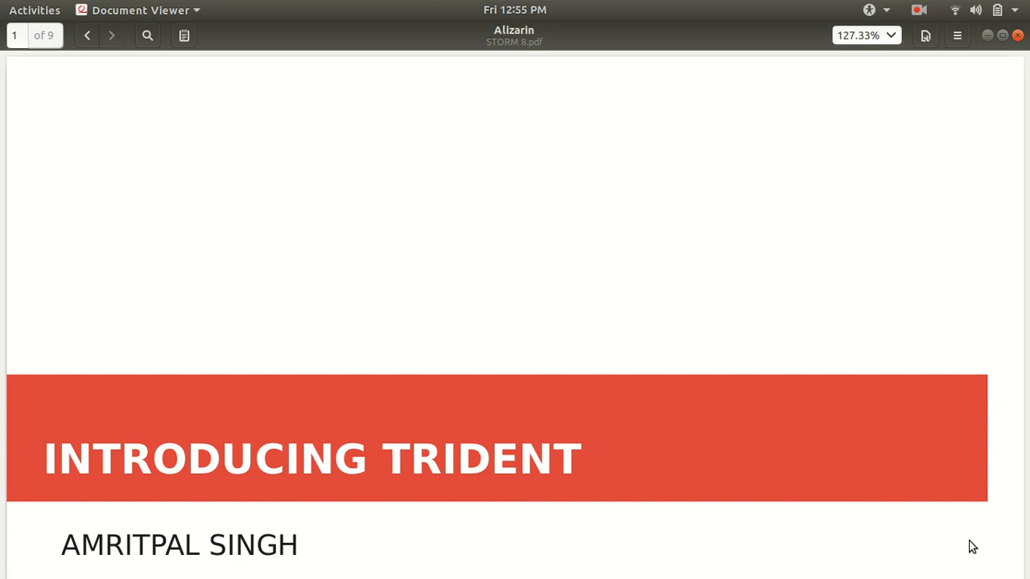
Step: Scroll past the title page to page 2 defining Trident as a Twitter-developed Storm extension
{"action": "scroll", "scroll_direction": "down", "scroll_amount": 3}
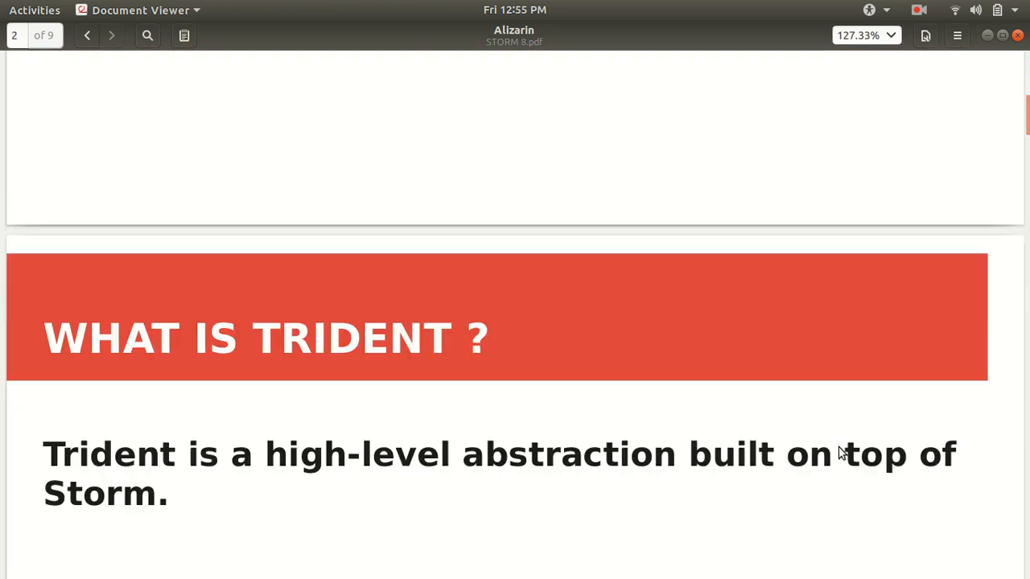
{"action": "scroll", "scroll_direction": "down", "scroll_amount": 3}
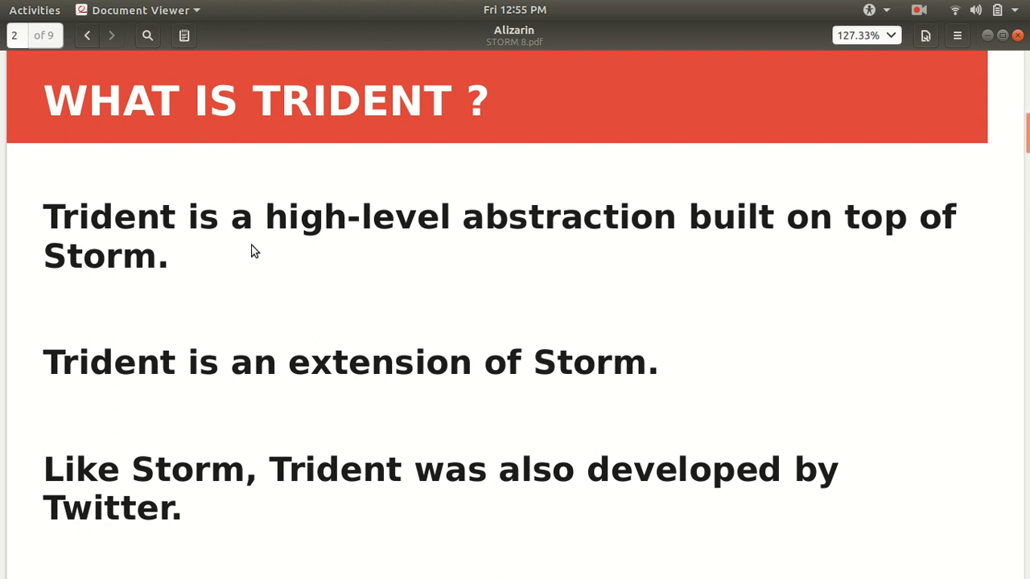
{"action": "mouse_move", "coordinate": [665, 278]}
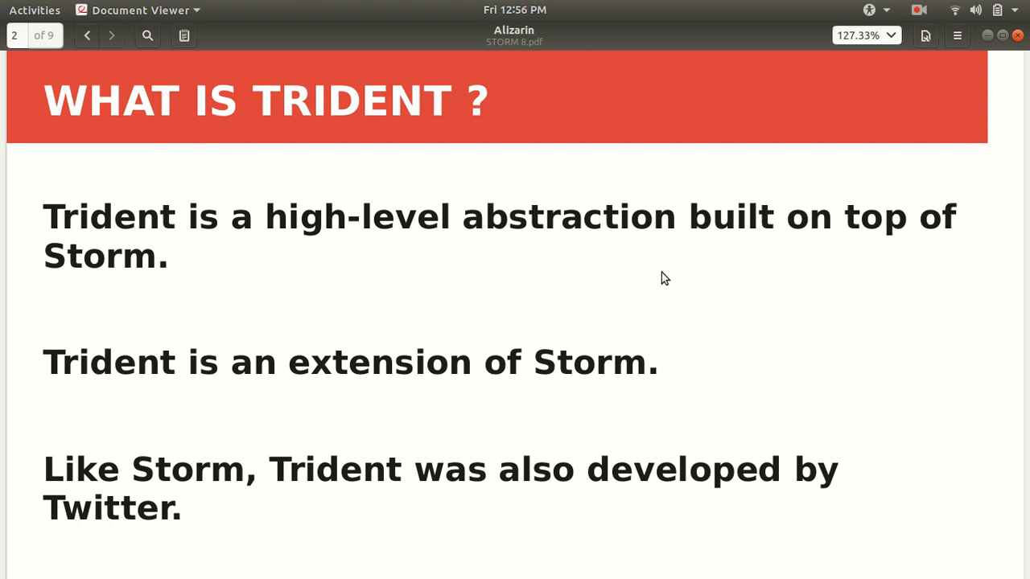
{"action": "mouse_move", "coordinate": [636, 290]}
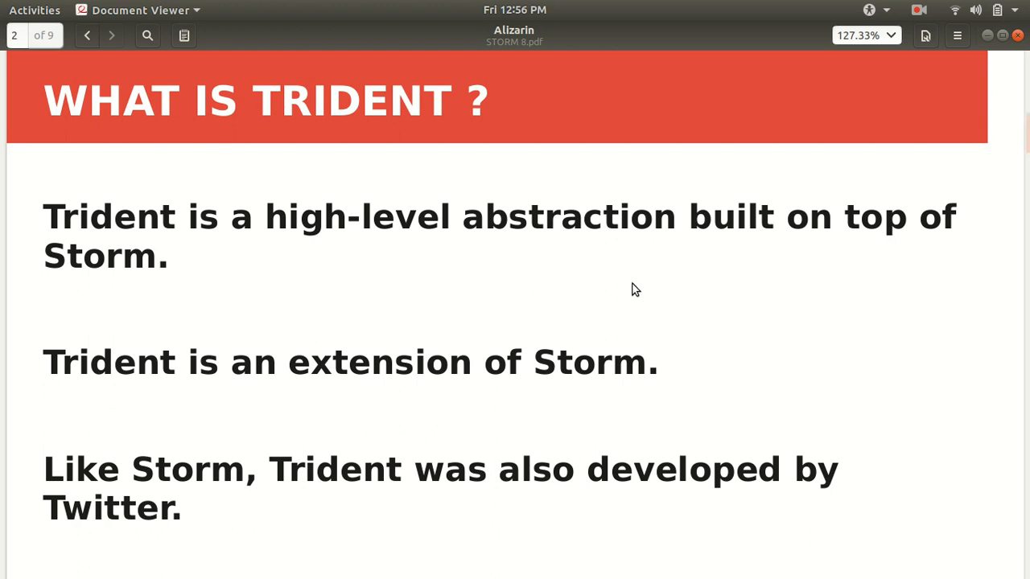
Step: Page through slide 3's Trident-versus-Pig note to slide 4's Traditional Storm diagram
{"action": "left_click", "coordinate": [111, 35]}
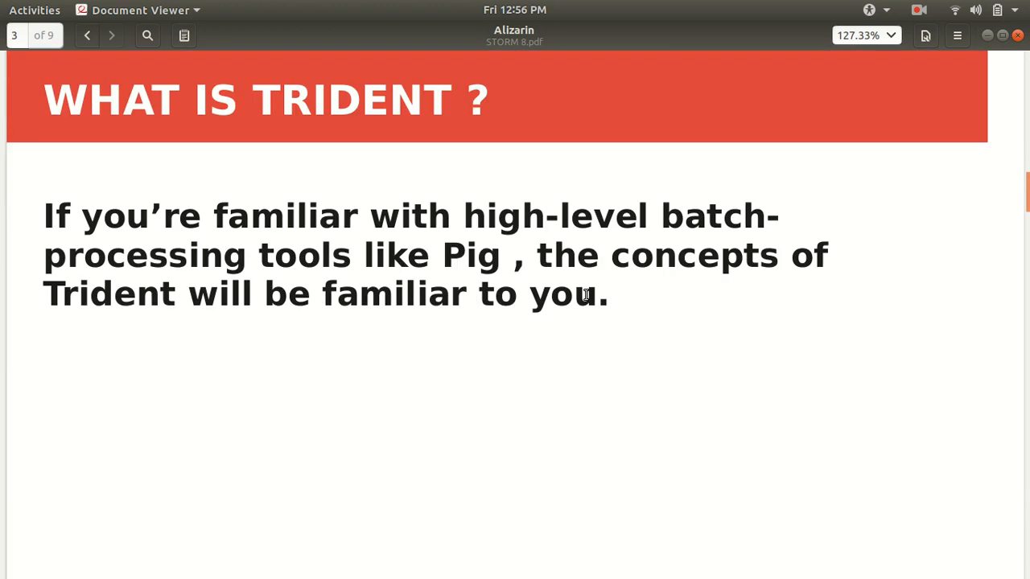
{"action": "mouse_move", "coordinate": [822, 348]}
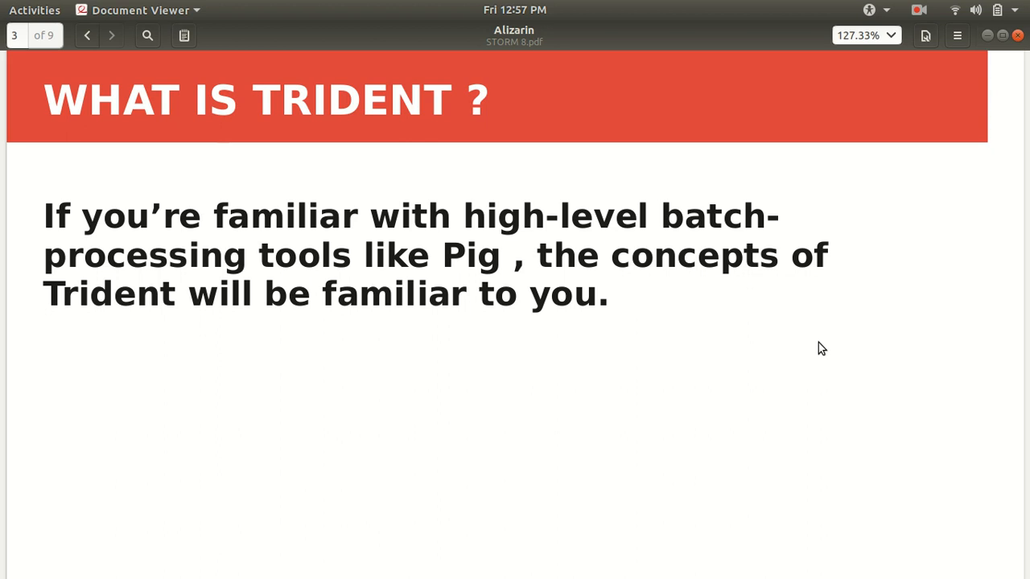
{"action": "scroll", "scroll_direction": "down", "scroll_amount": 3}
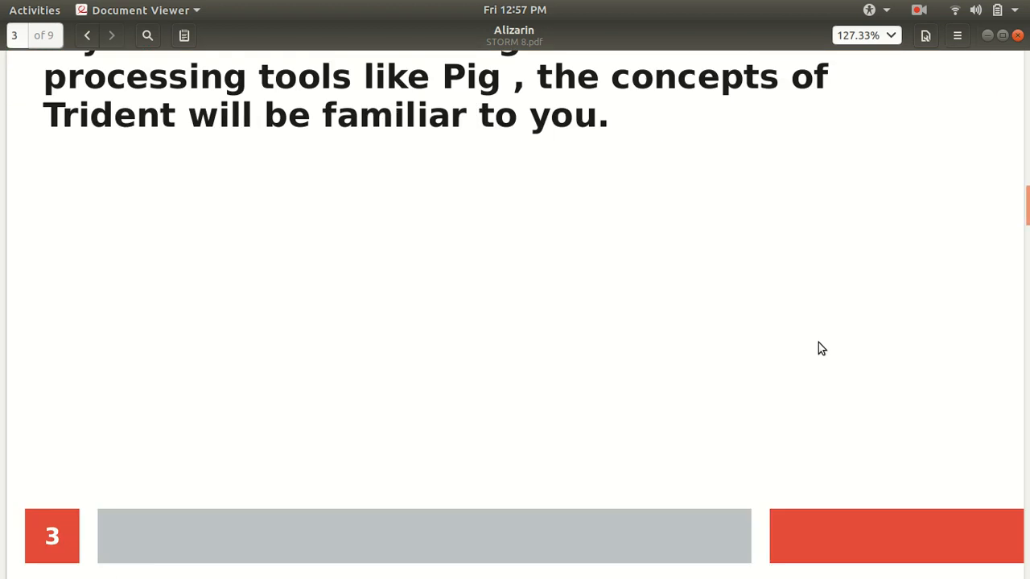
{"action": "left_click", "coordinate": [111, 35]}
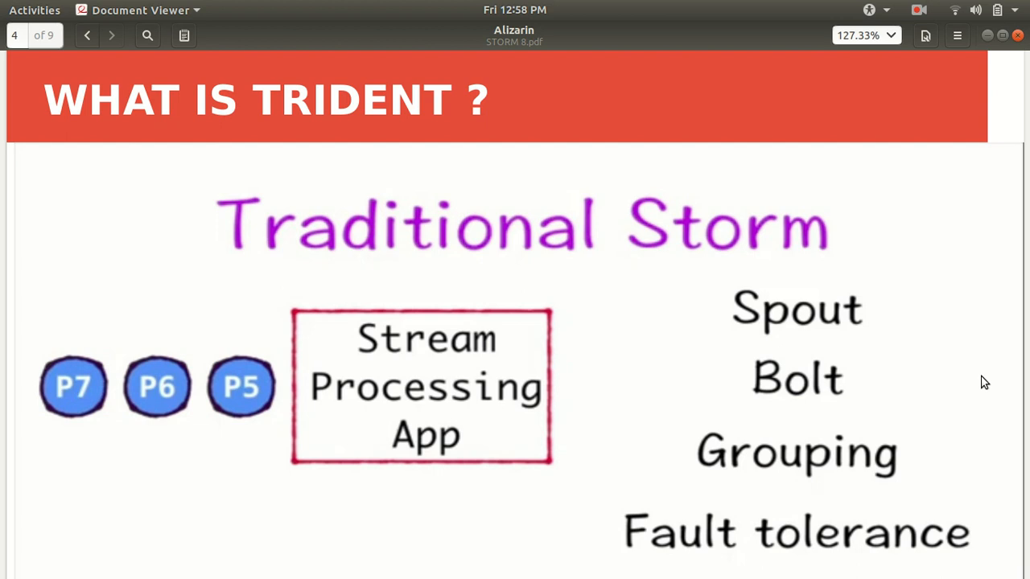
{"action": "mouse_move", "coordinate": [964, 384]}
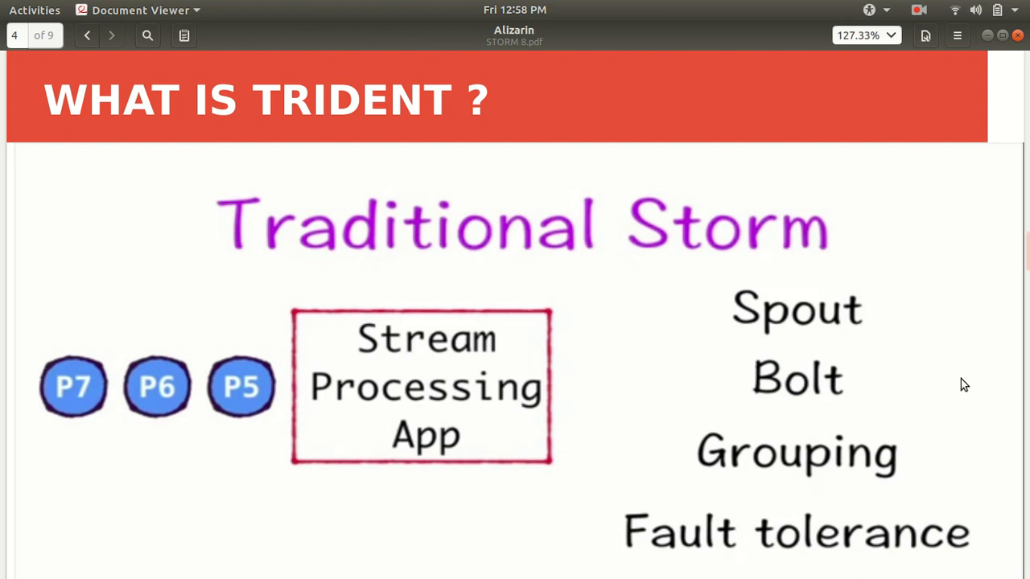
Step: Page through slide 5 to slide 6 on Trident's stream-of-tuples abstraction
{"action": "left_click", "coordinate": [111, 35]}
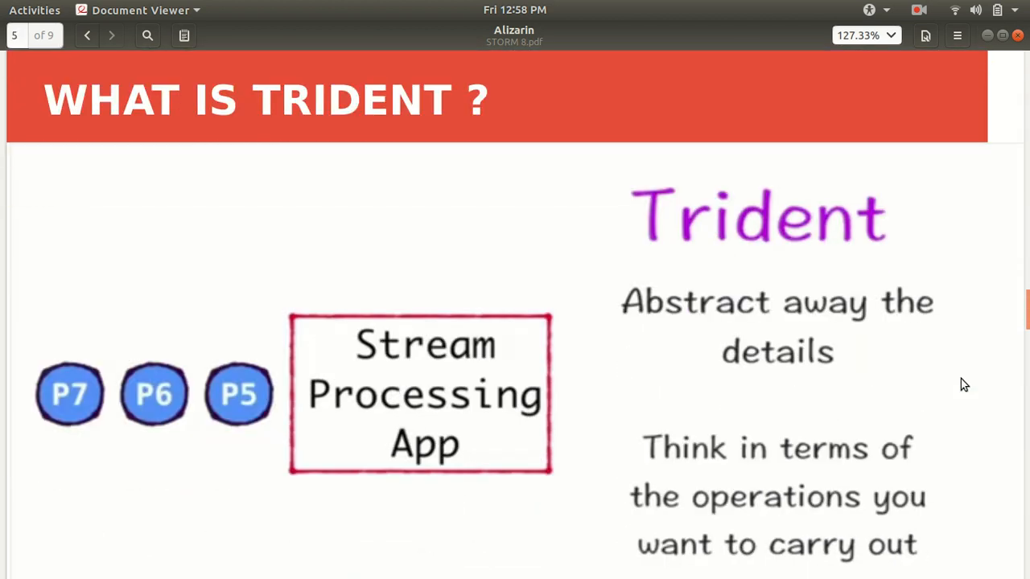
{"action": "mouse_move", "coordinate": [913, 358]}
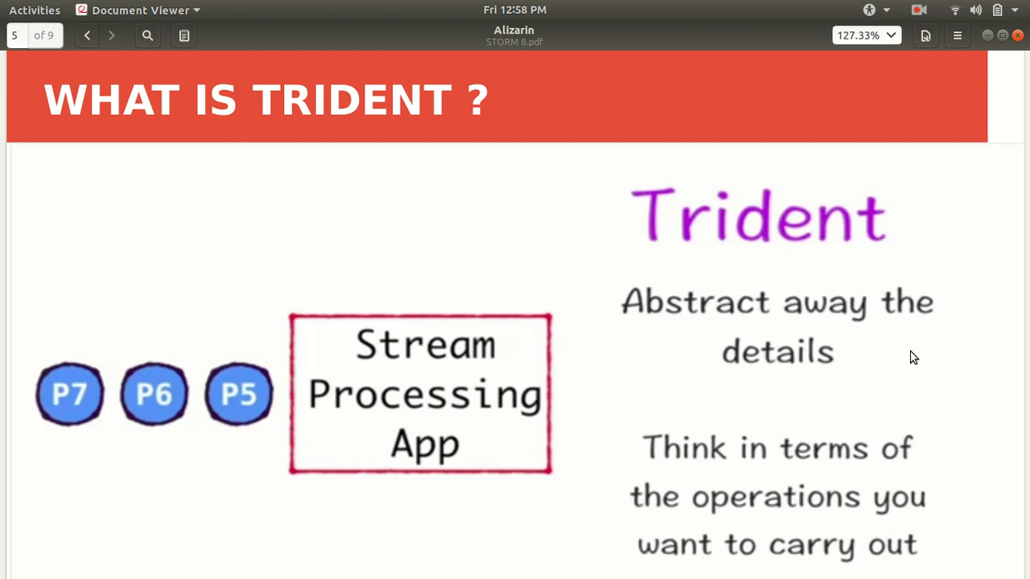
{"action": "scroll", "scroll_direction": "down", "scroll_amount": 3}
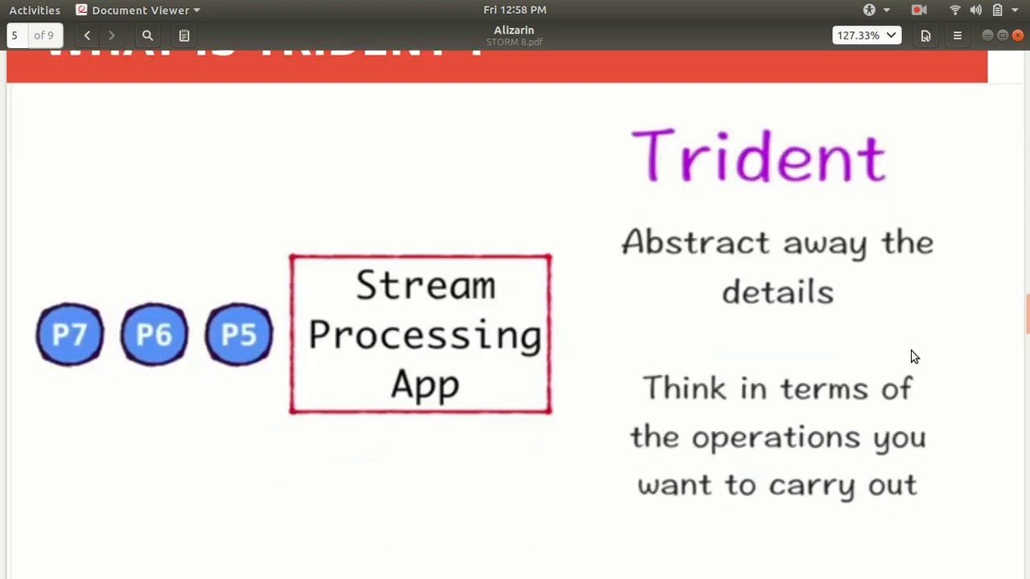
{"action": "left_click", "coordinate": [111, 35]}
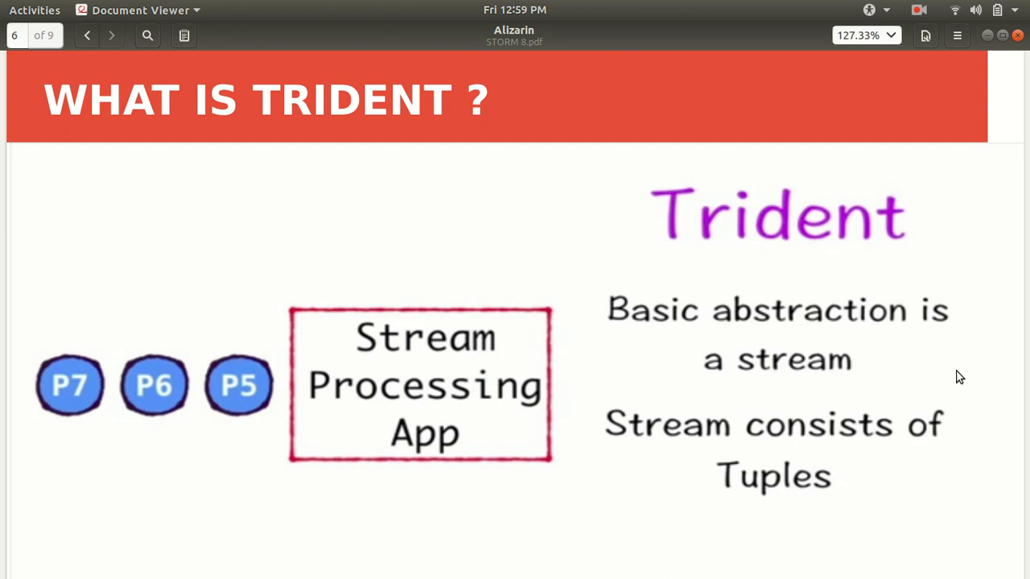
Step: Scroll to page 7, where Trident topologies process streams as batches of tuples
{"action": "scroll", "scroll_direction": "down", "scroll_amount": 3}
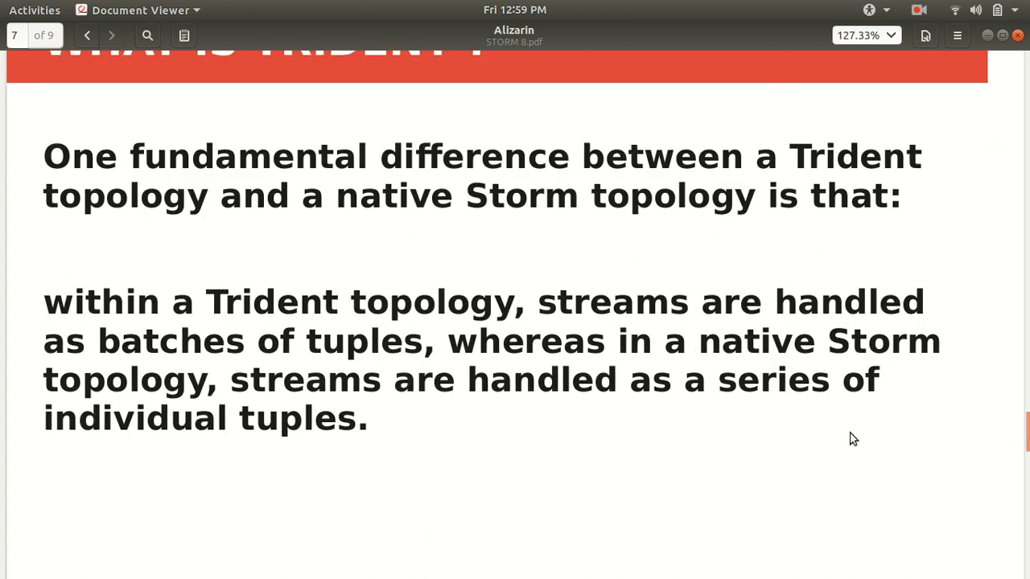
{"action": "mouse_move", "coordinate": [856, 448]}
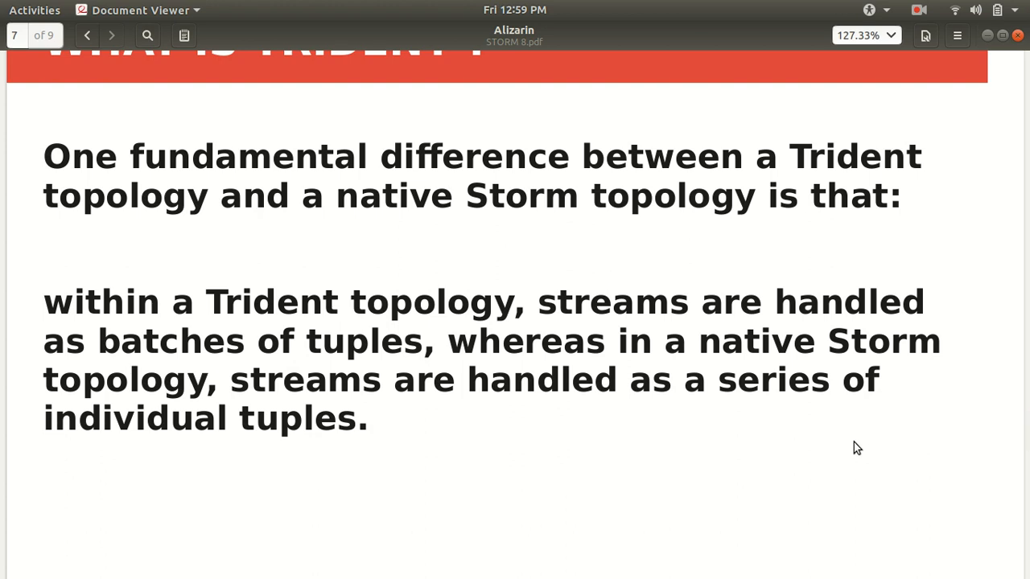
{"action": "mouse_move", "coordinate": [850, 441]}
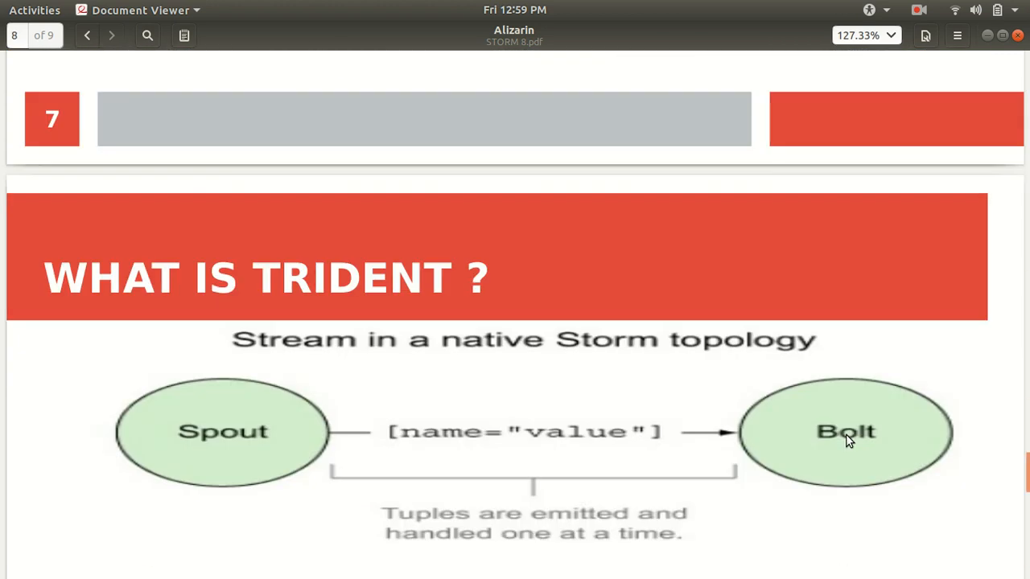
Step: Scroll past slide 8's stream diagrams until slide 9's 'WHAT IS TRIDENT ?' heading appears
{"action": "scroll", "scroll_direction": "down", "scroll_amount": 3}
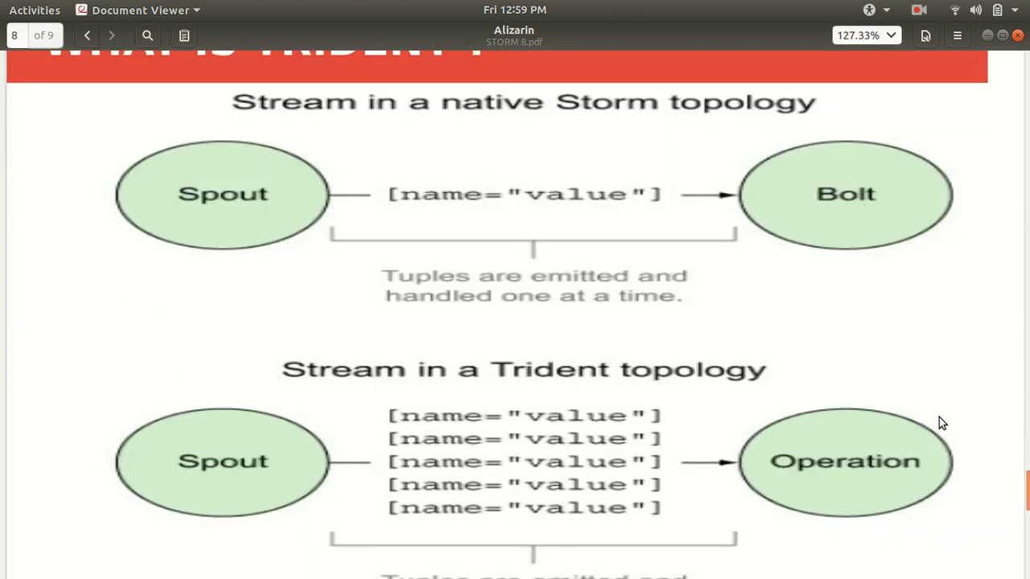
{"action": "mouse_move", "coordinate": [649, 133]}
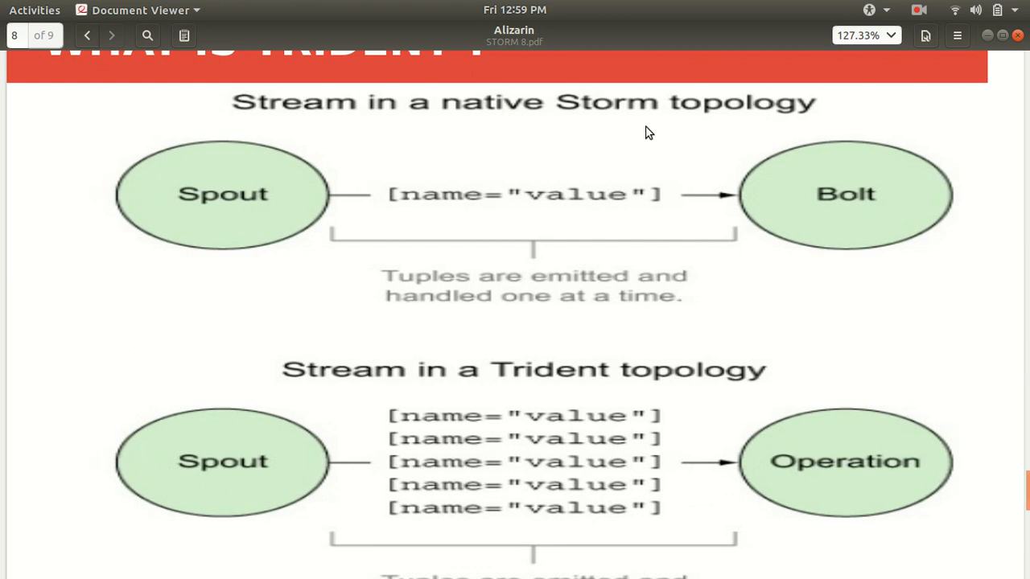
{"action": "mouse_move", "coordinate": [566, 272]}
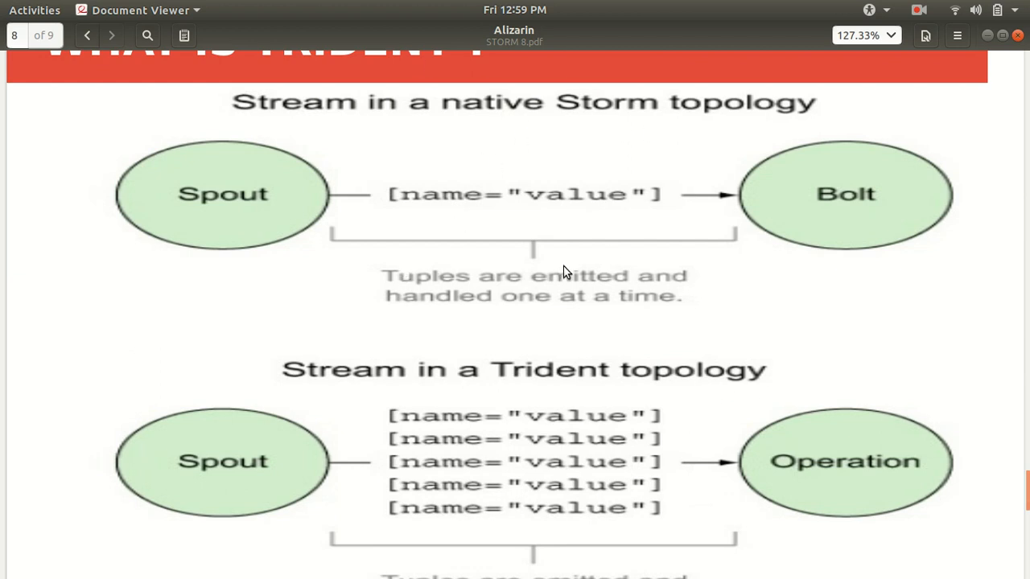
{"action": "mouse_move", "coordinate": [817, 306]}
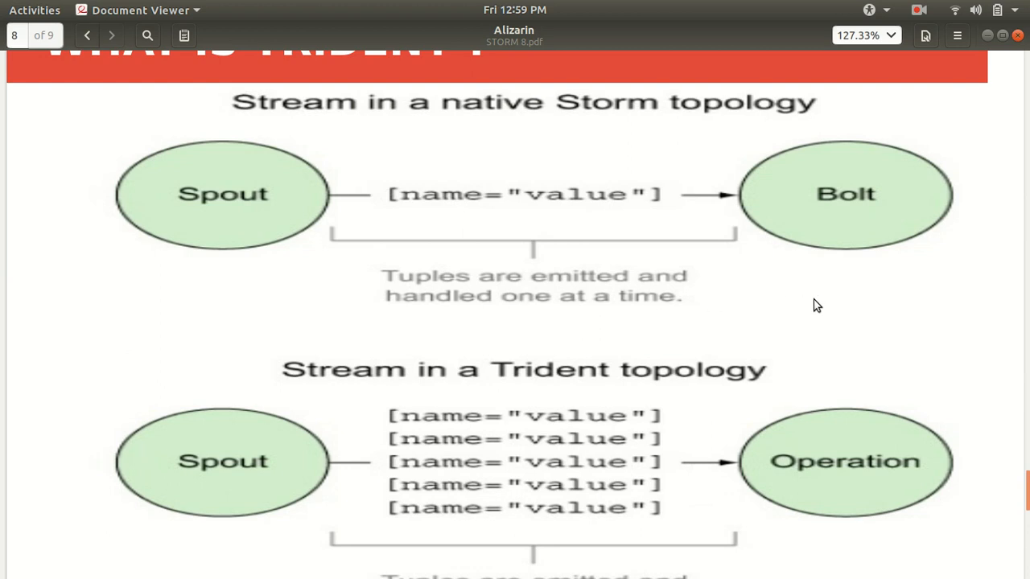
{"action": "mouse_move", "coordinate": [839, 302]}
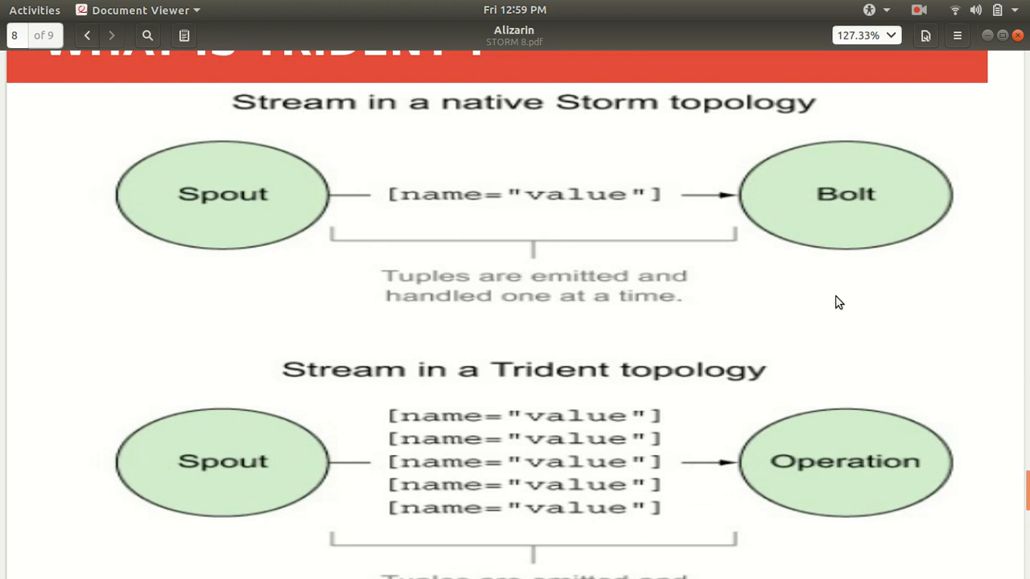
{"action": "mouse_move", "coordinate": [171, 231]}
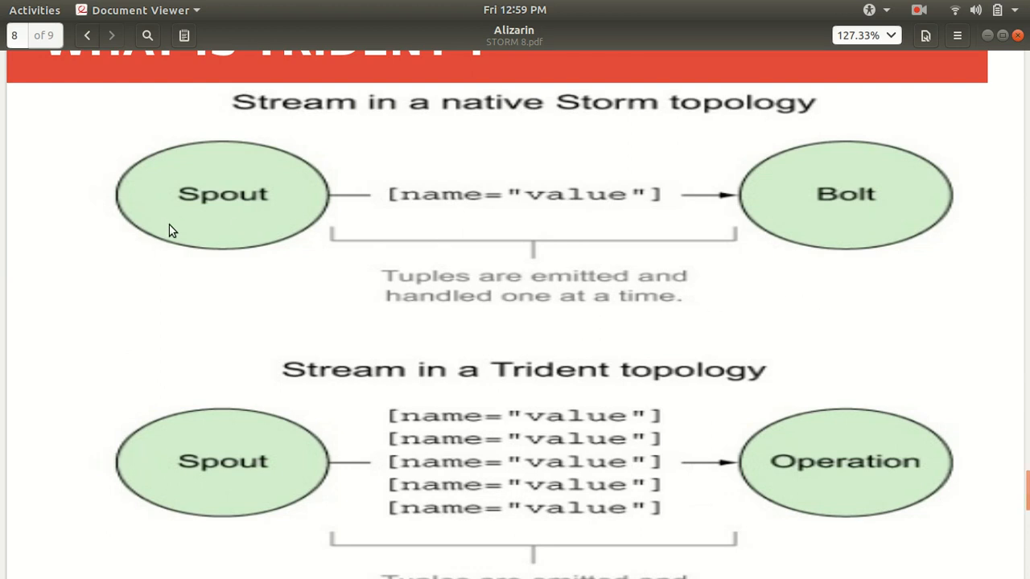
{"action": "mouse_move", "coordinate": [473, 217]}
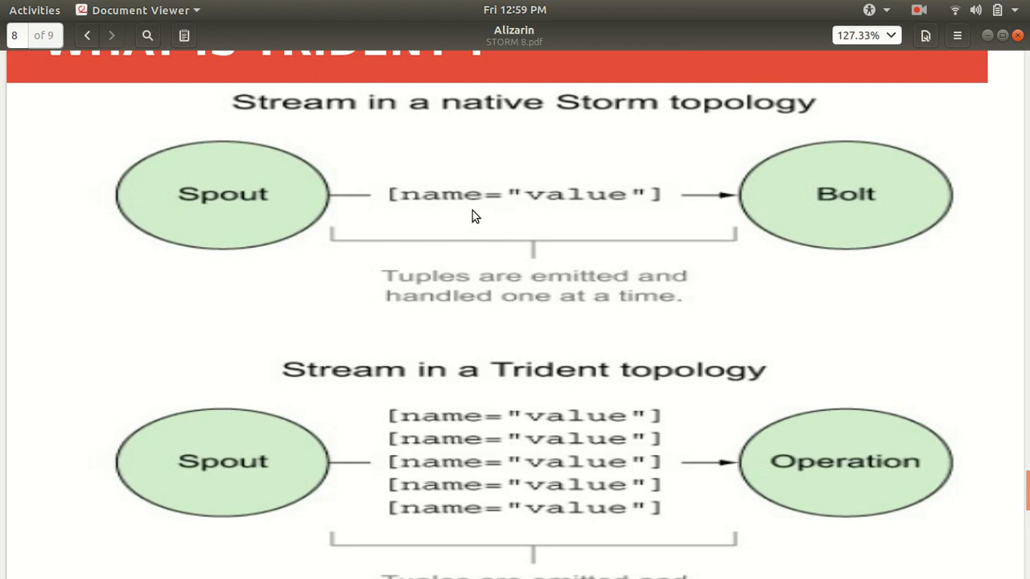
{"action": "mouse_move", "coordinate": [834, 241]}
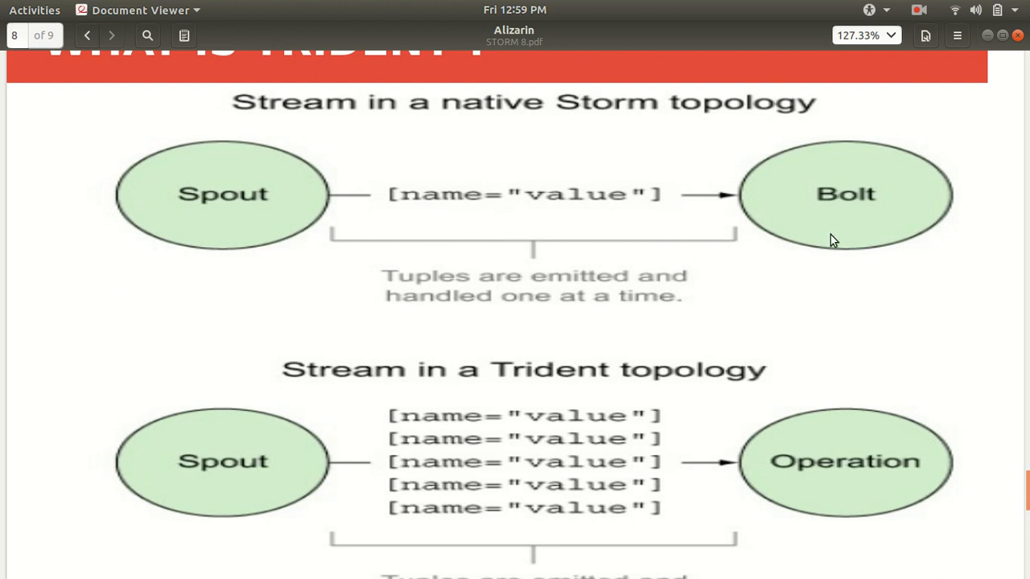
{"action": "mouse_move", "coordinate": [825, 262]}
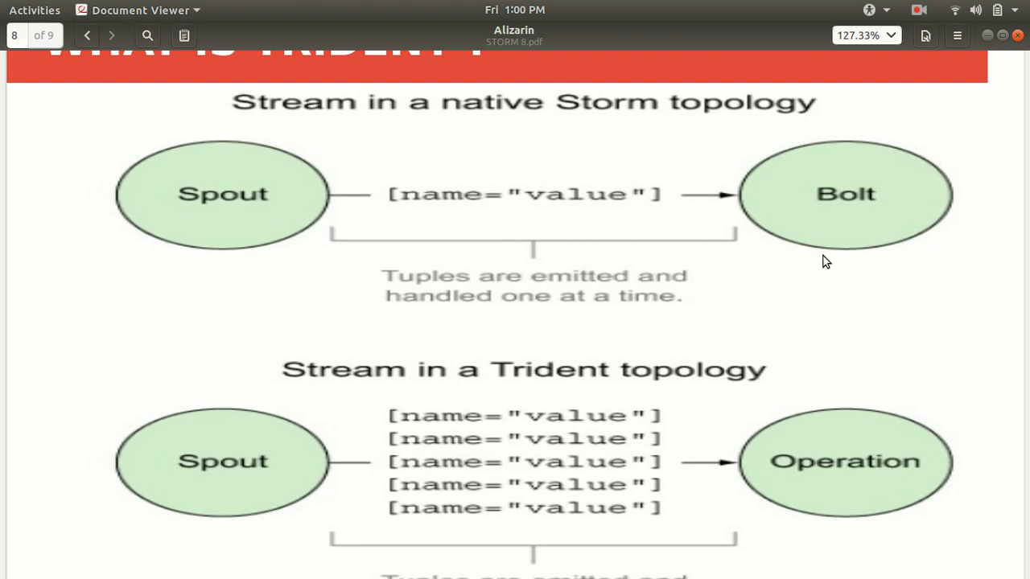
{"action": "scroll", "scroll_direction": "down", "scroll_amount": 3}
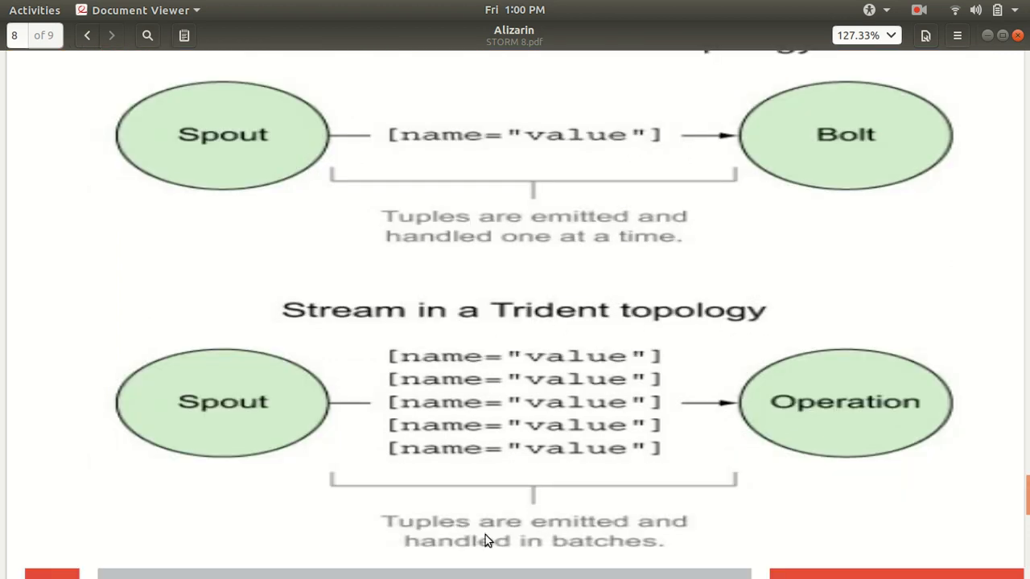
{"action": "mouse_move", "coordinate": [636, 541]}
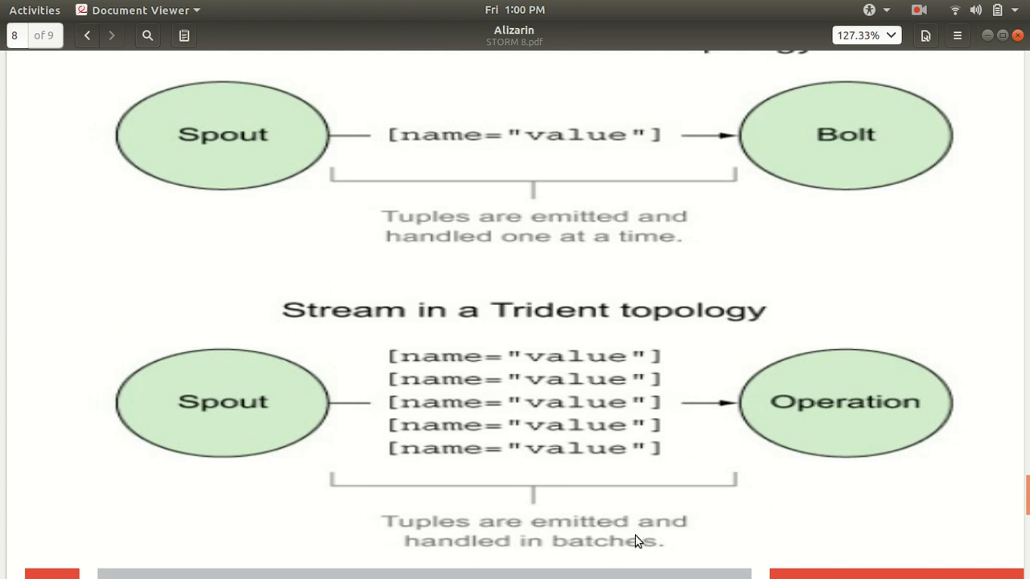
{"action": "mouse_move", "coordinate": [798, 523]}
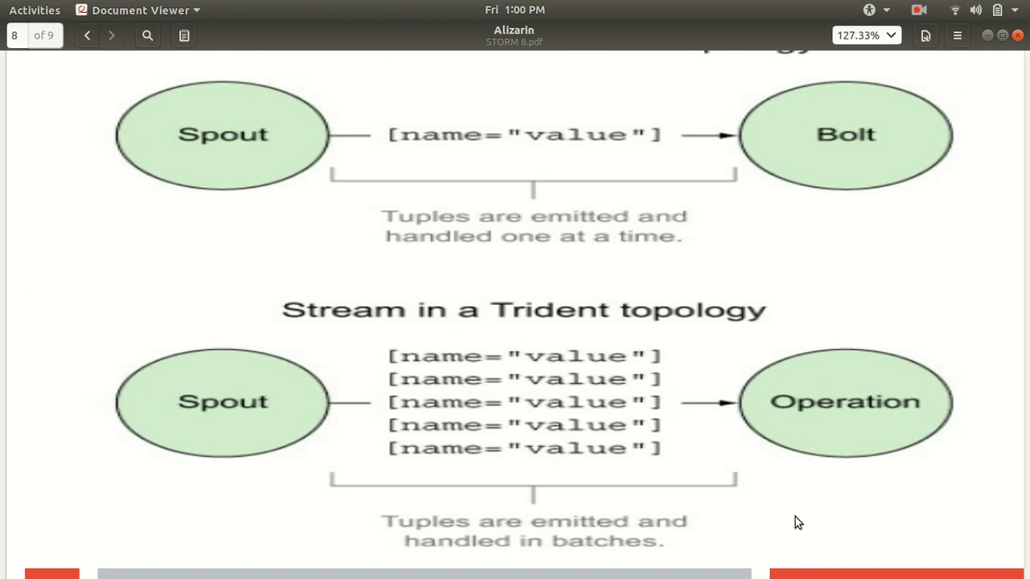
{"action": "scroll", "scroll_direction": "up", "scroll_amount": 3}
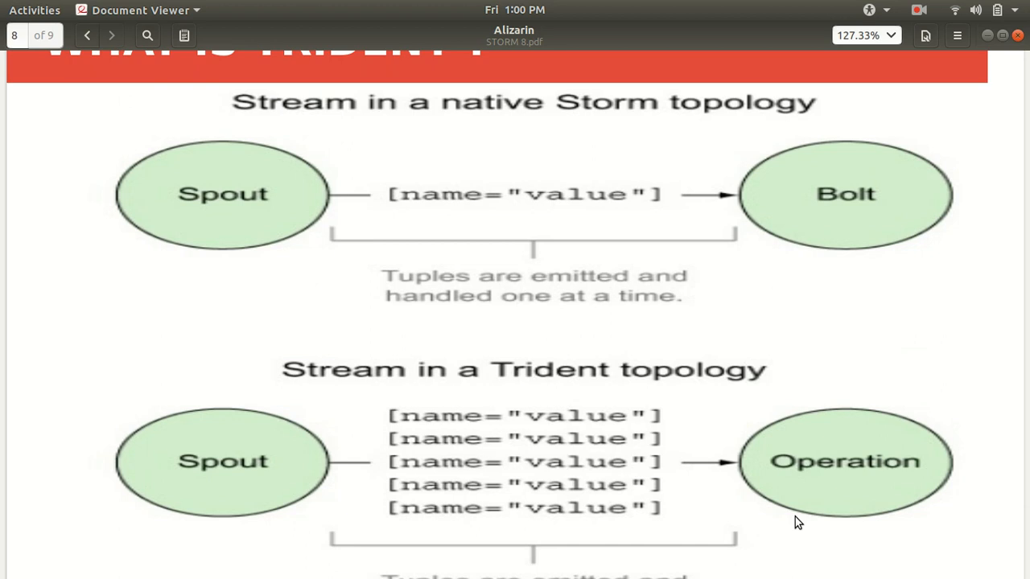
{"action": "scroll", "scroll_direction": "down", "scroll_amount": 3}
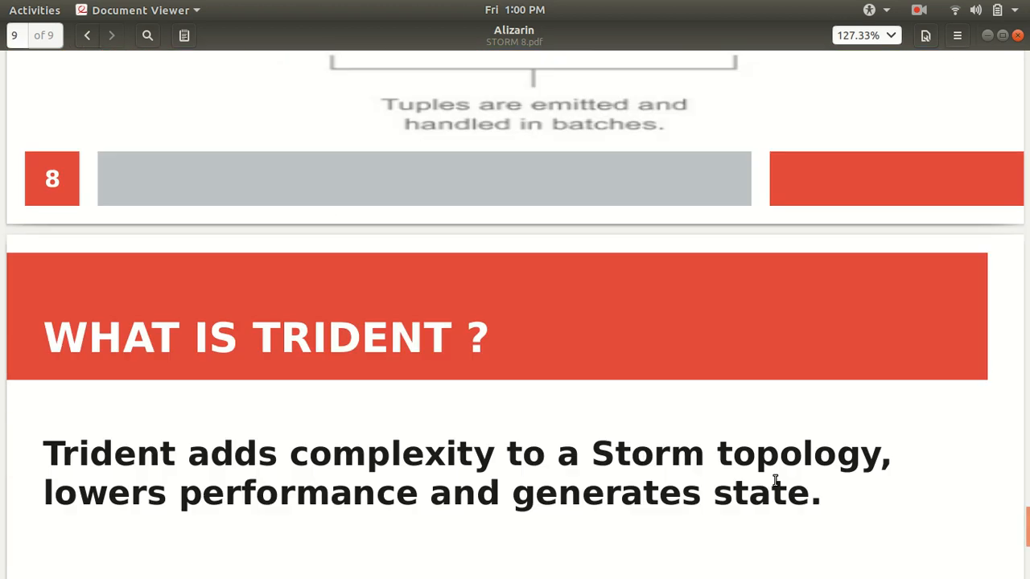
Step: Scroll slide 9 down to its last line, 'For exactly once, use Trident, otherwise don't.'
{"action": "scroll", "scroll_direction": "down", "scroll_amount": 3}
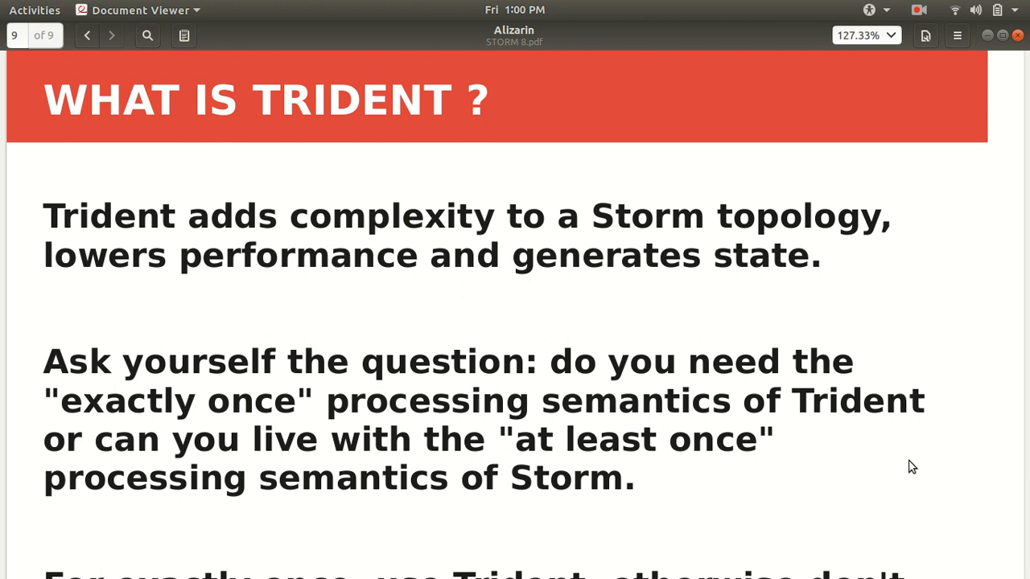
{"action": "mouse_move", "coordinate": [886, 468]}
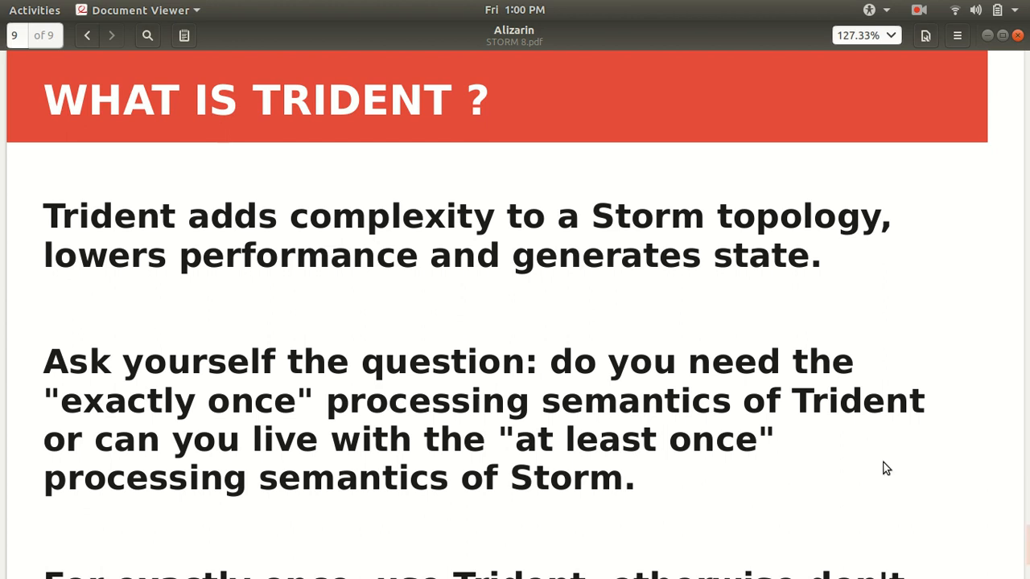
{"action": "scroll", "scroll_direction": "down", "scroll_amount": 3}
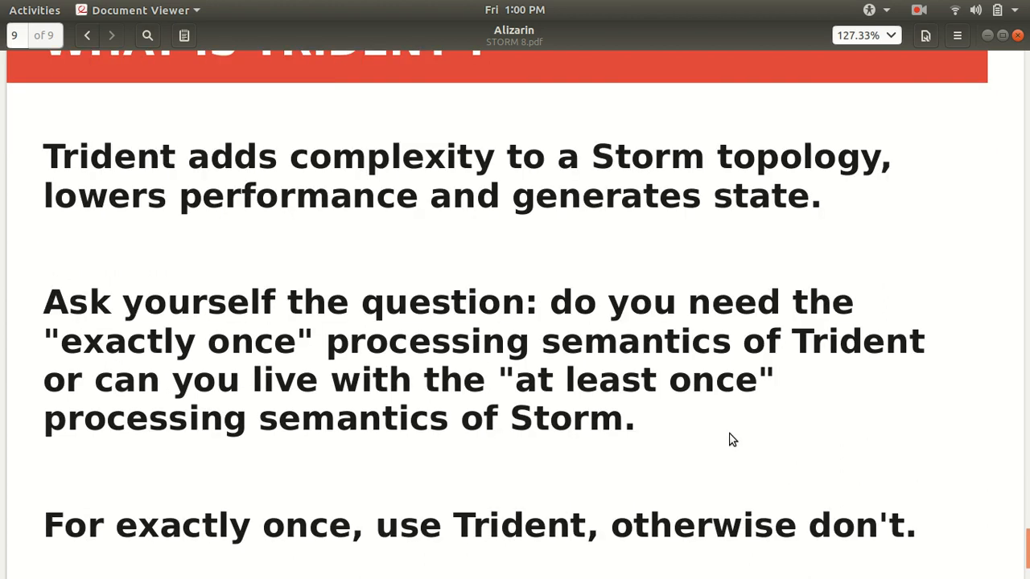
{"action": "scroll", "scroll_direction": "up", "scroll_amount": 3}
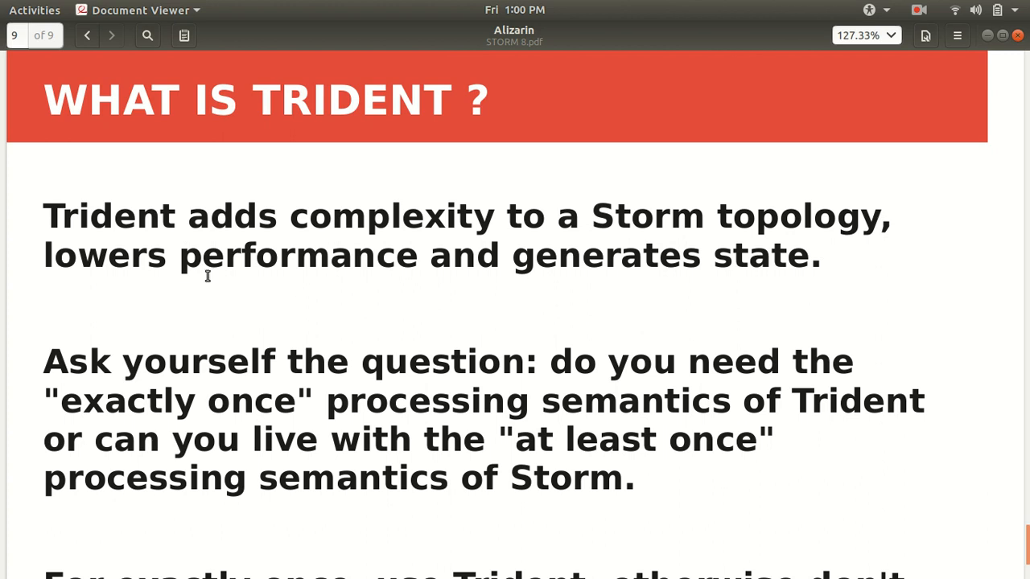
{"action": "mouse_move", "coordinate": [808, 317]}
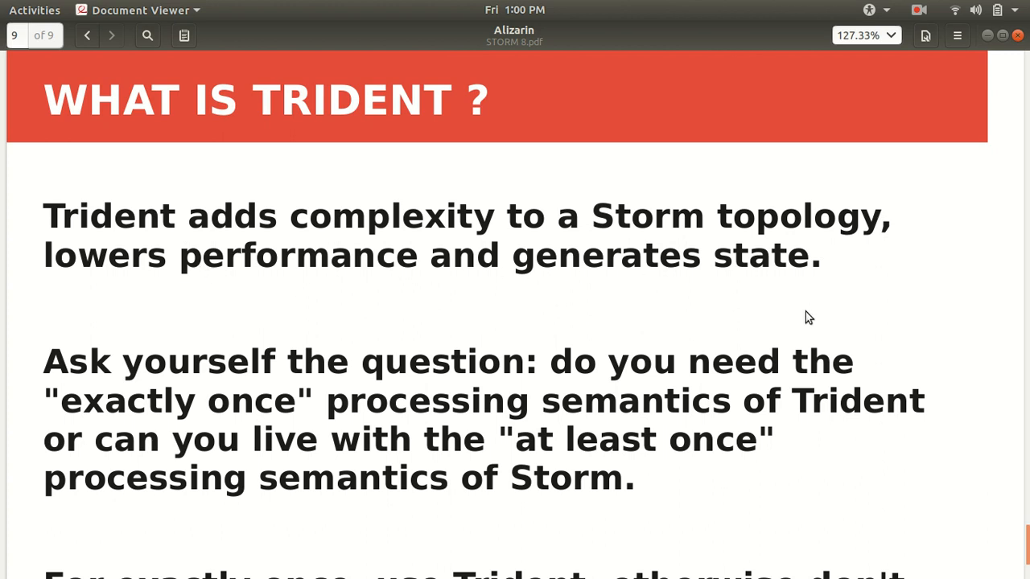
{"action": "mouse_move", "coordinate": [892, 346]}
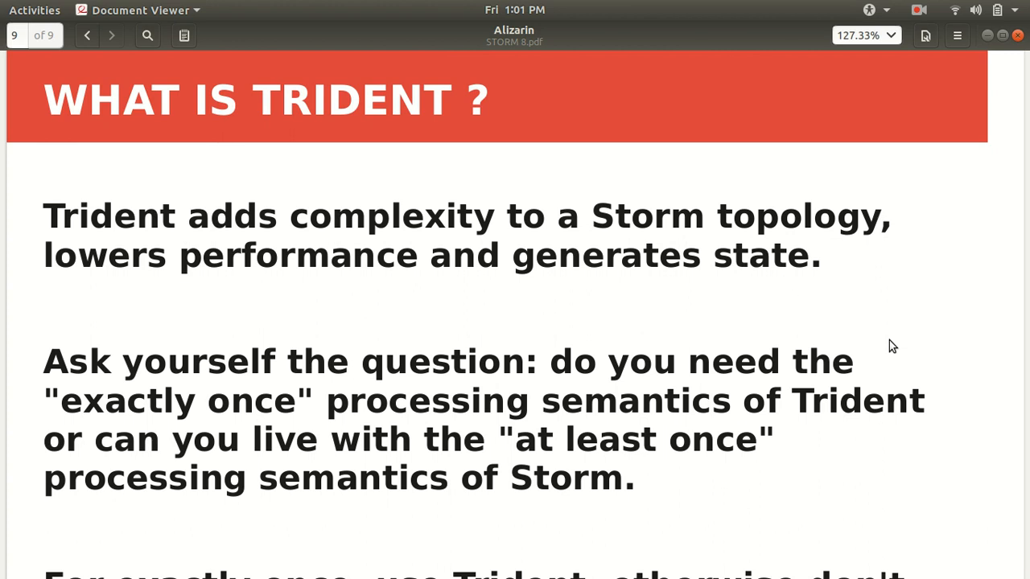
{"action": "mouse_move", "coordinate": [581, 338]}
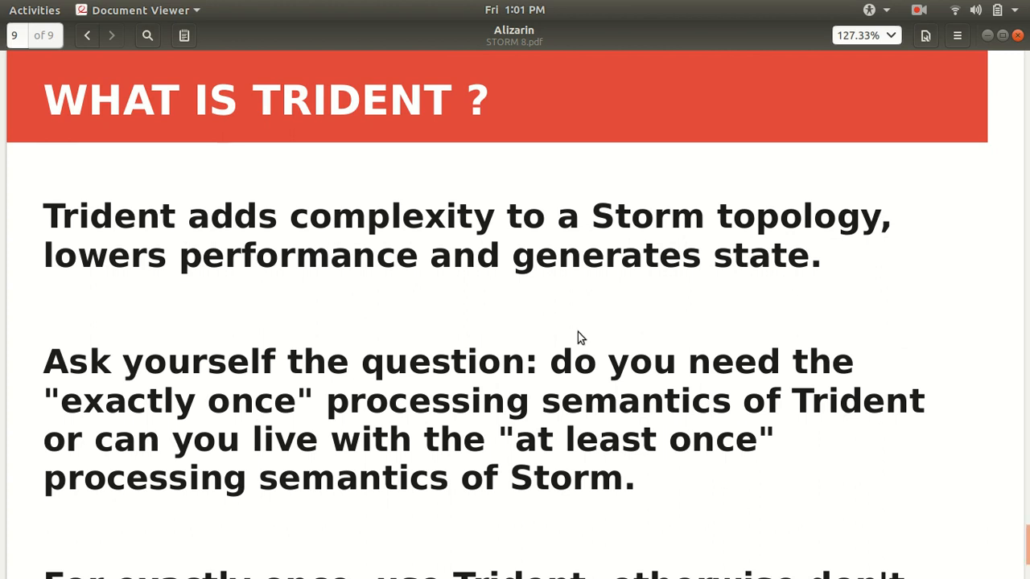
{"action": "scroll", "scroll_direction": "down", "scroll_amount": 3}
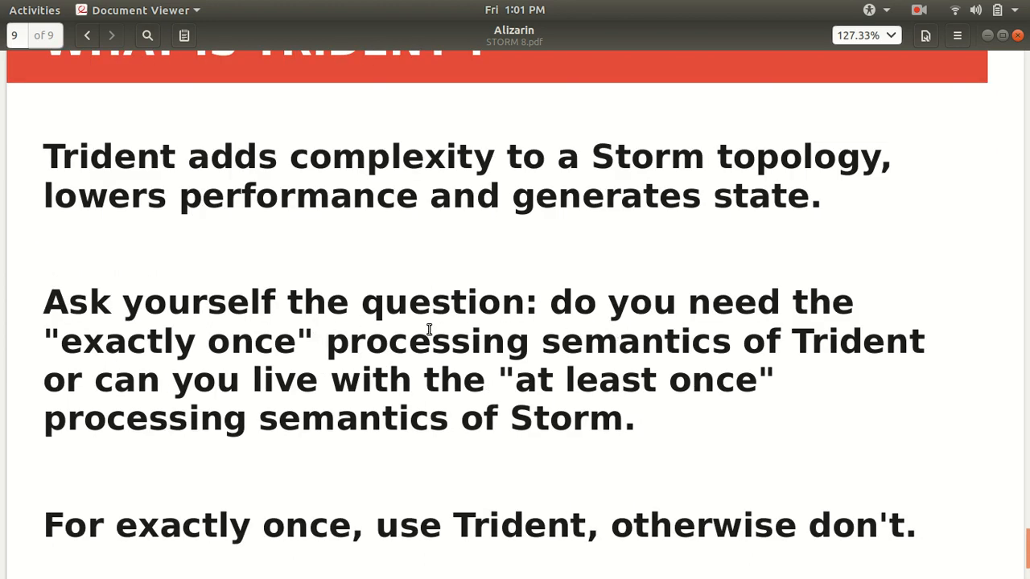
{"action": "mouse_move", "coordinate": [322, 342]}
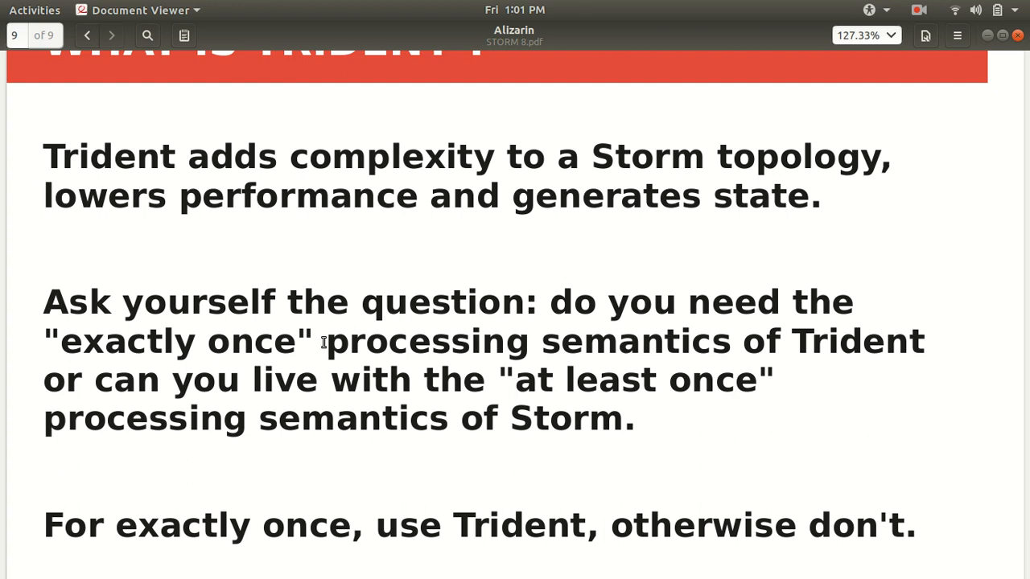
{"action": "mouse_move", "coordinate": [827, 537]}
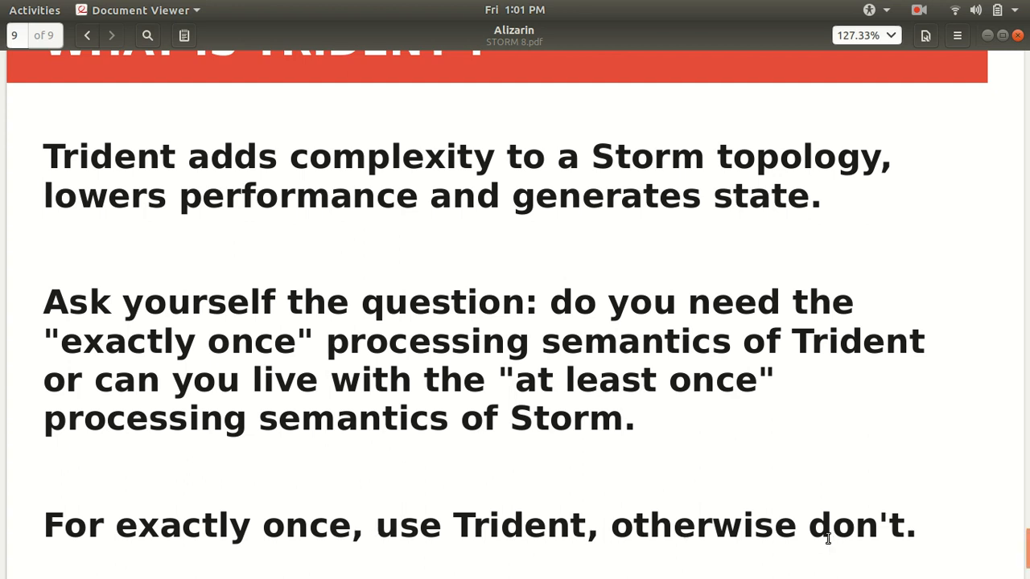
{"action": "mouse_move", "coordinate": [796, 459]}
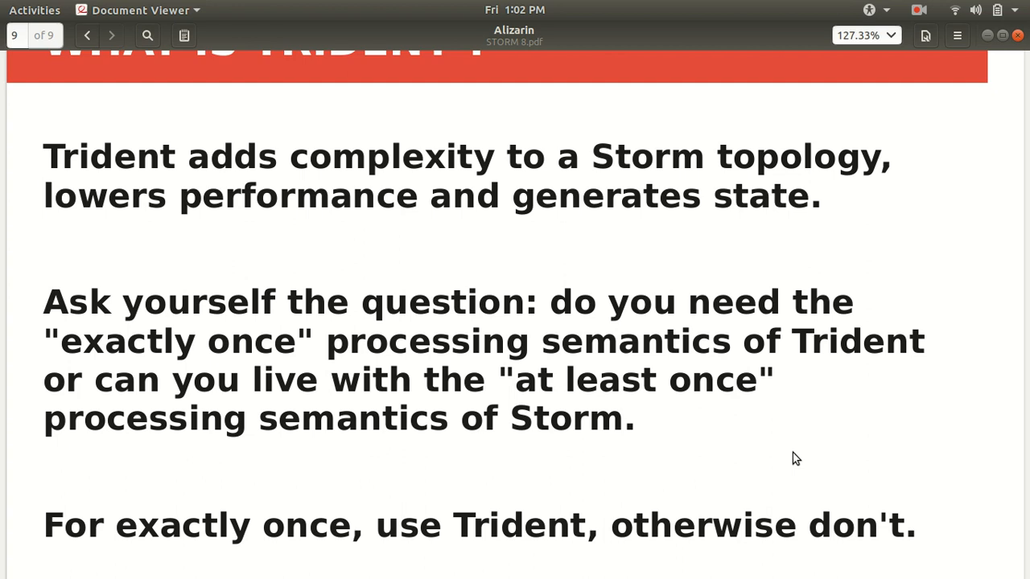
{"action": "scroll", "scroll_direction": "up", "scroll_amount": 3}
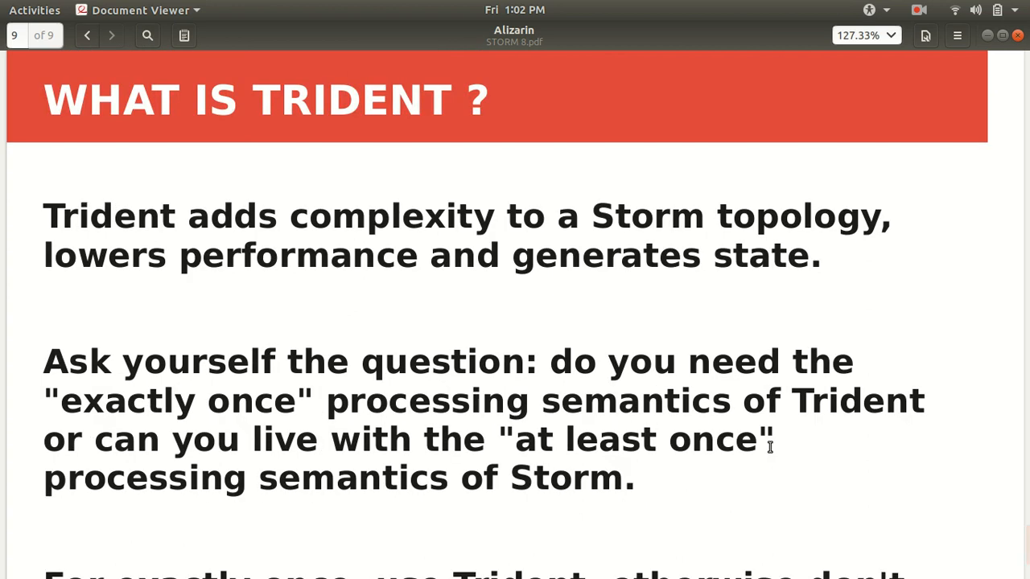
{"action": "scroll", "scroll_direction": "down", "scroll_amount": 3}
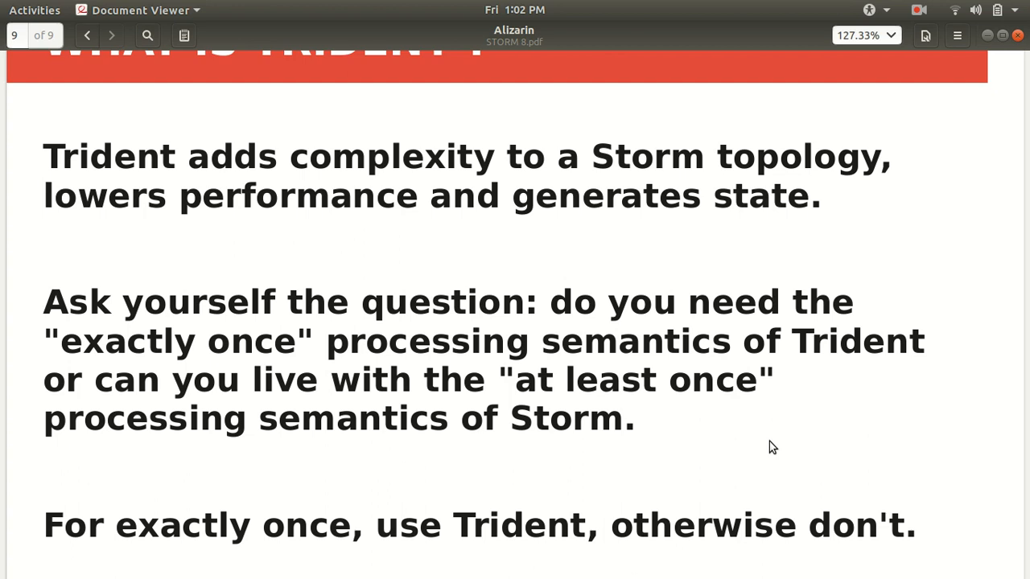
{"action": "scroll", "scroll_direction": "up", "scroll_amount": 3}
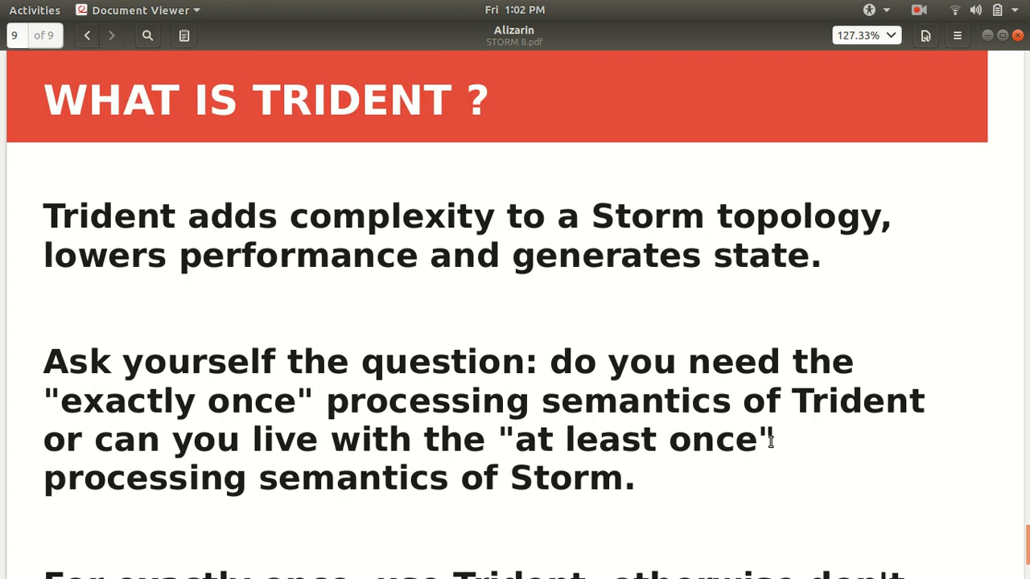